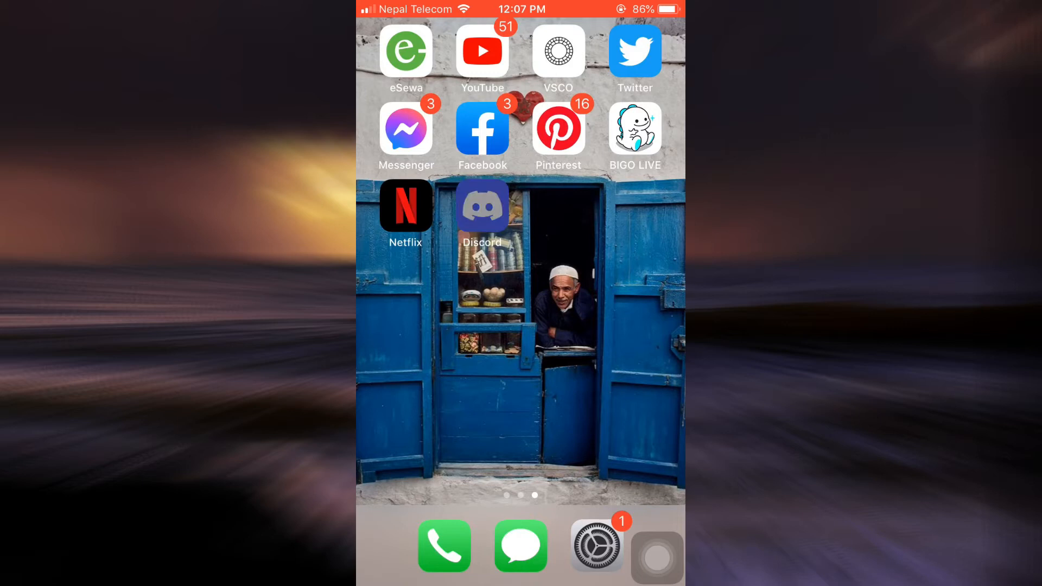
- Launch Discord from the Home Screen to reach its welcome screen
left_click(481, 203)
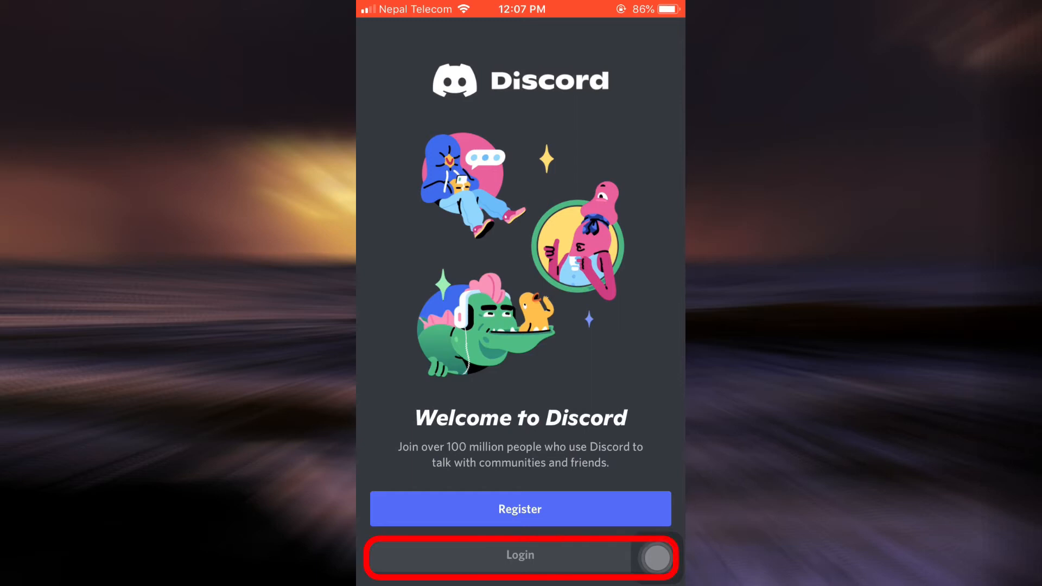
- Choose Login on the welcome screen to sign in with an existing account
left_click(520, 555)
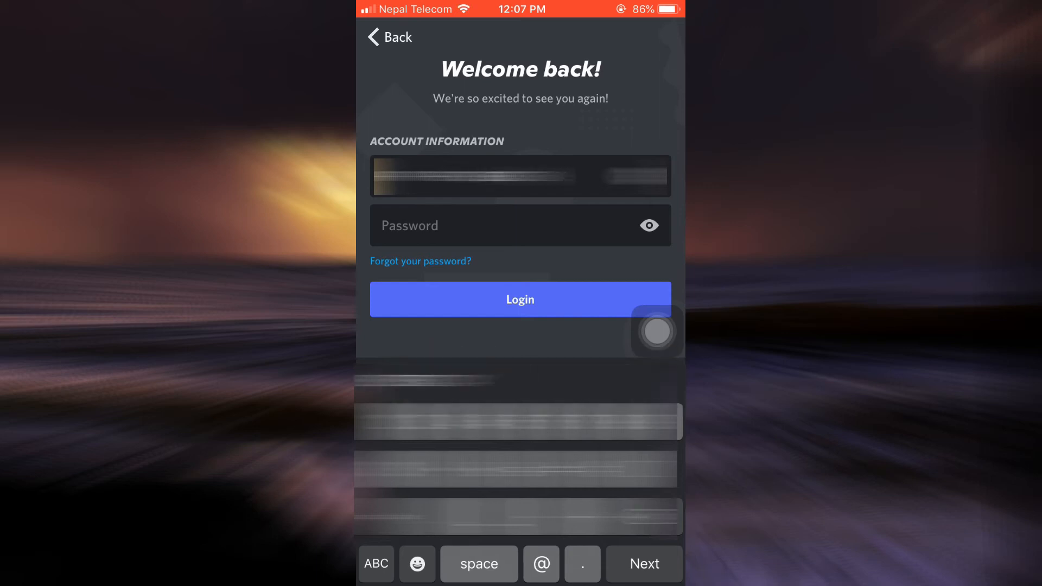
- Fill the password field with 'password' and submit the login
left_click(520, 226)
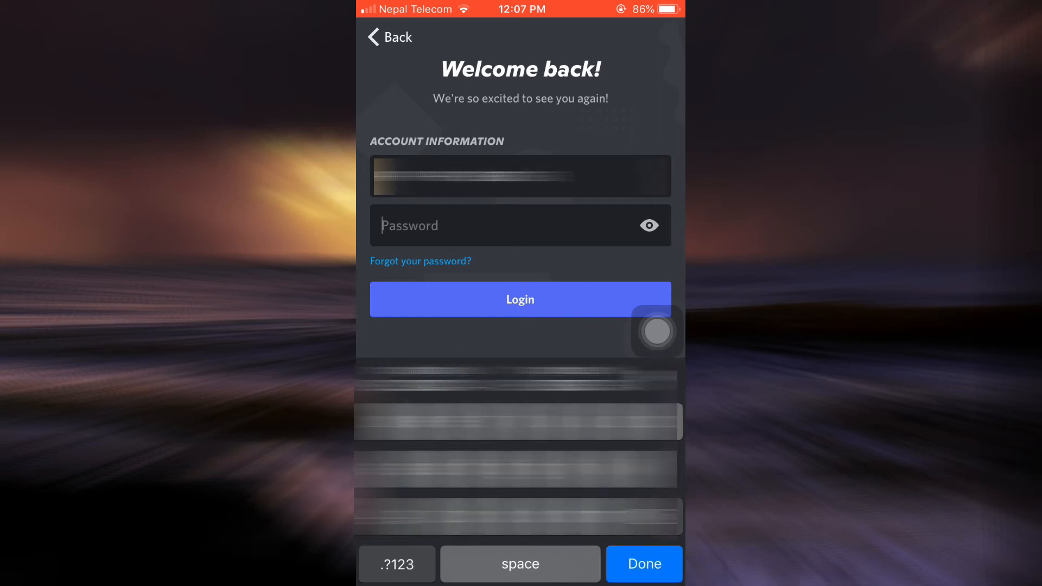
type("password")
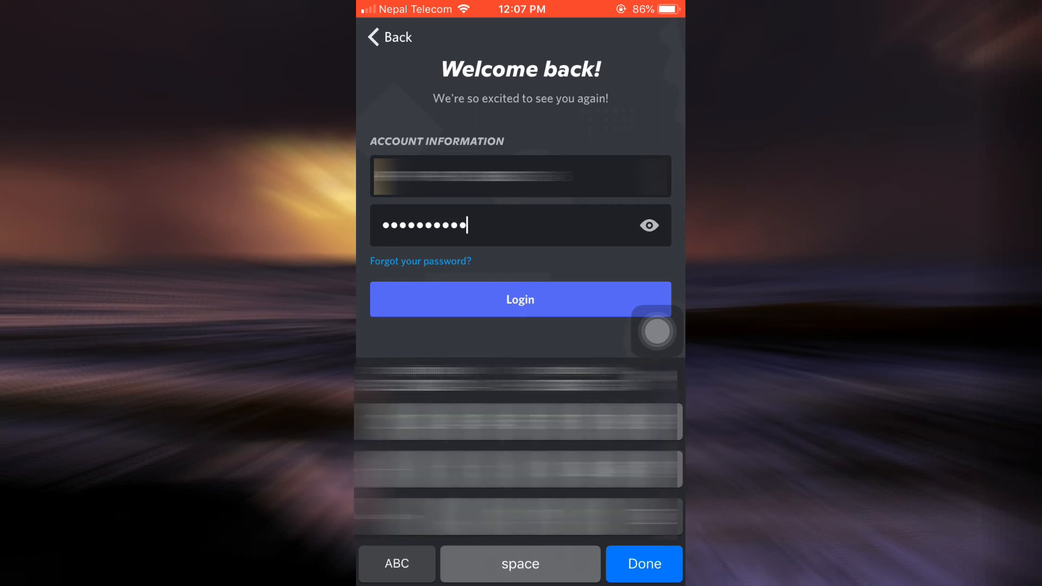
left_click(520, 300)
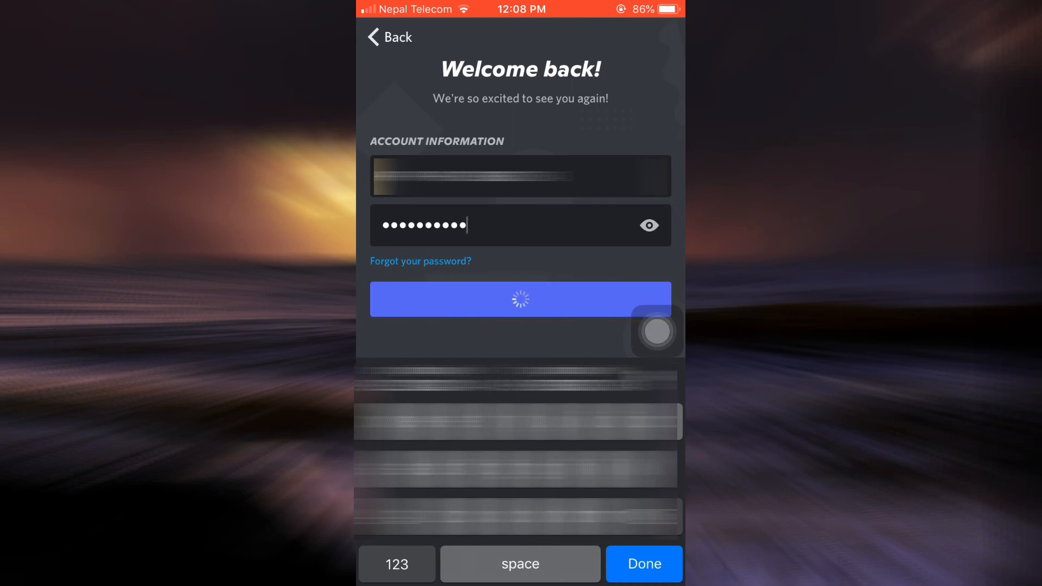
- Complete sign-in and go from Direct Messages to the user profile settings page
left_click(520, 300)
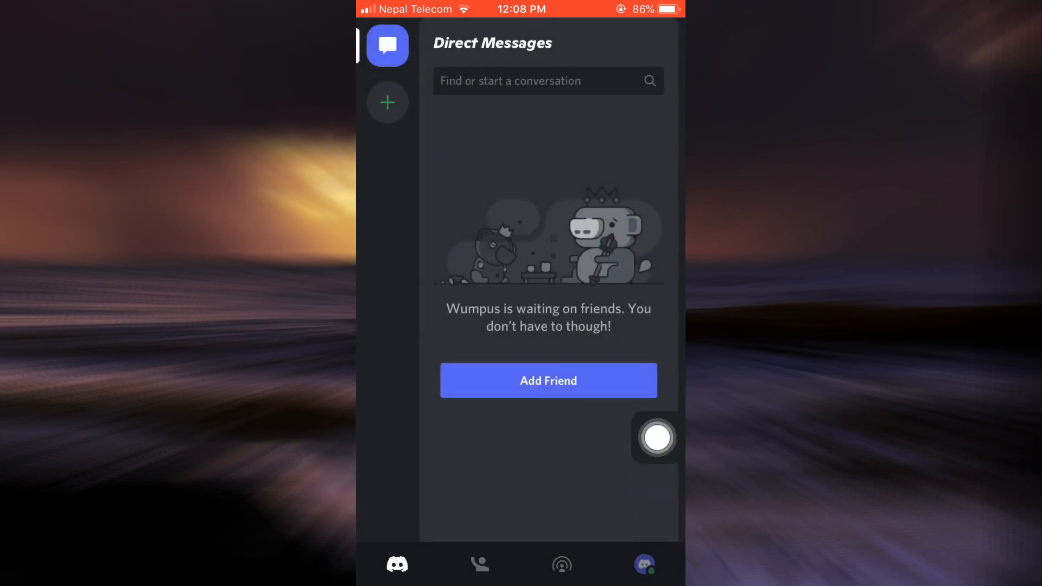
left_click(644, 564)
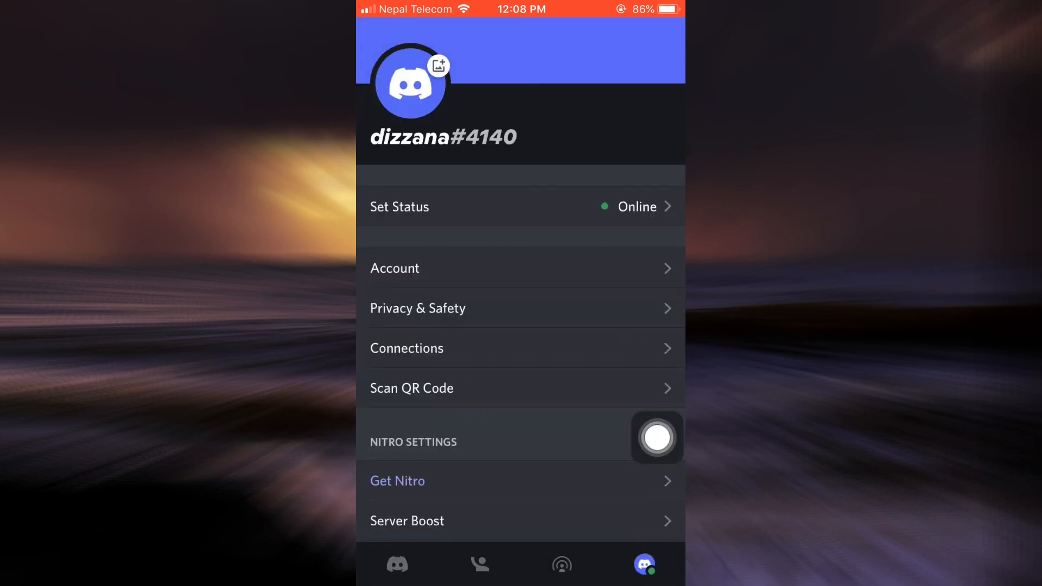